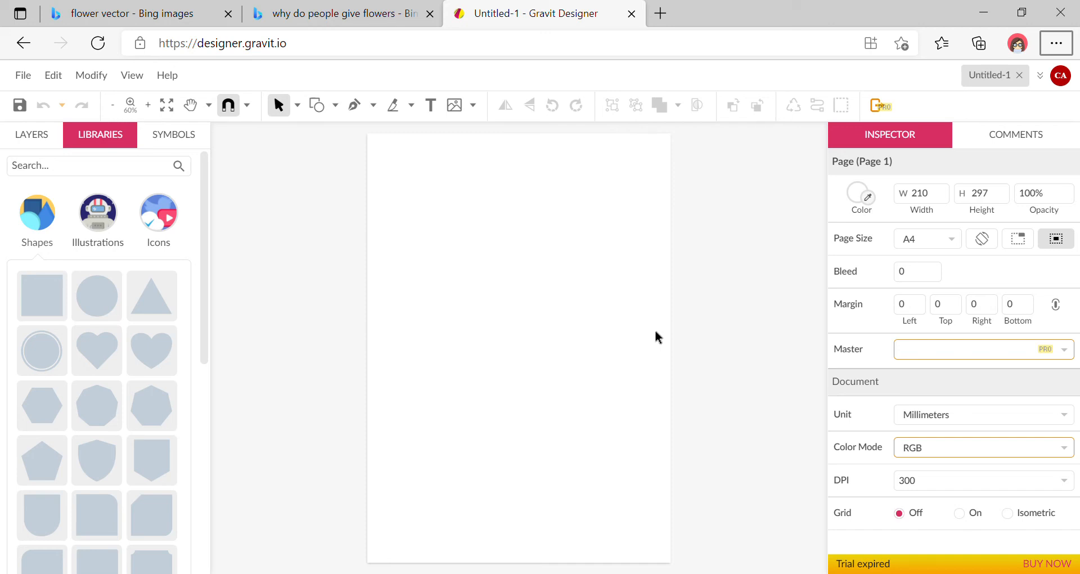
{"action": "mouse_move", "coordinate": [209, 376]}
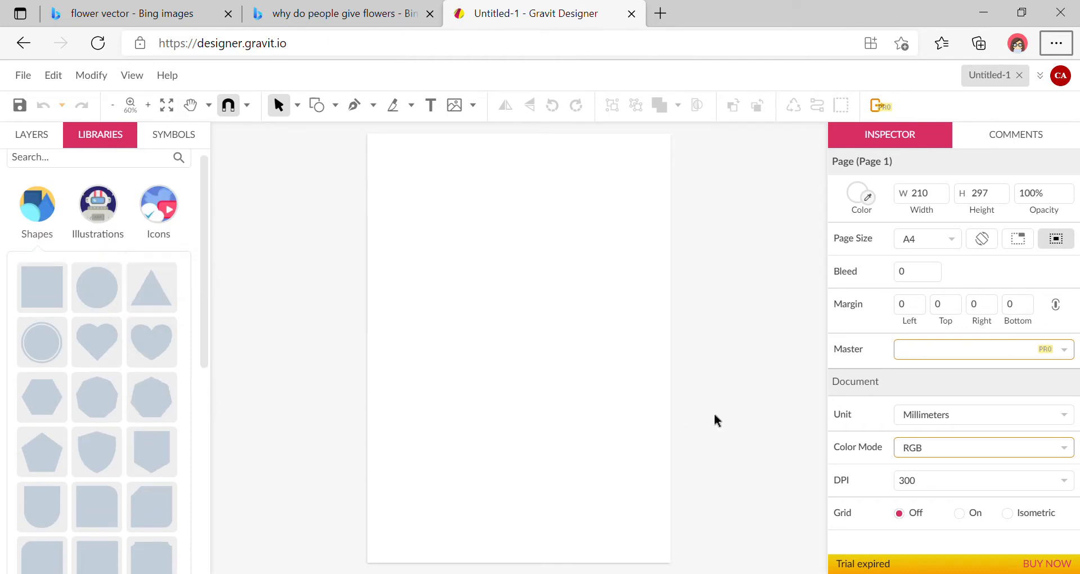
{"action": "mouse_move", "coordinate": [713, 420]}
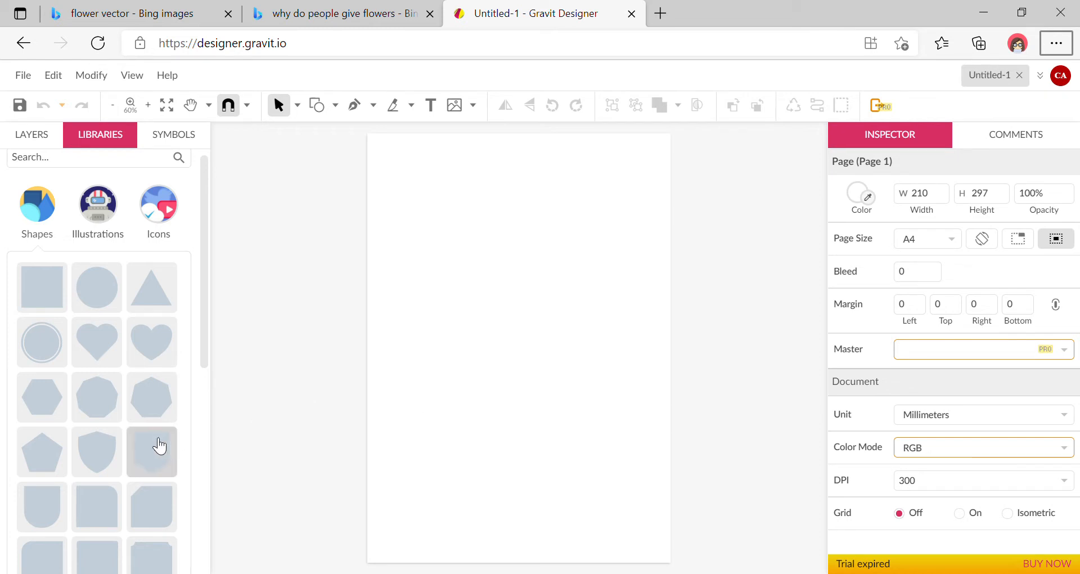
Scroll the Shapes library down to reveal the star and scalloped shapes
{"action": "scroll", "scroll_direction": "down", "scroll_amount": 3}
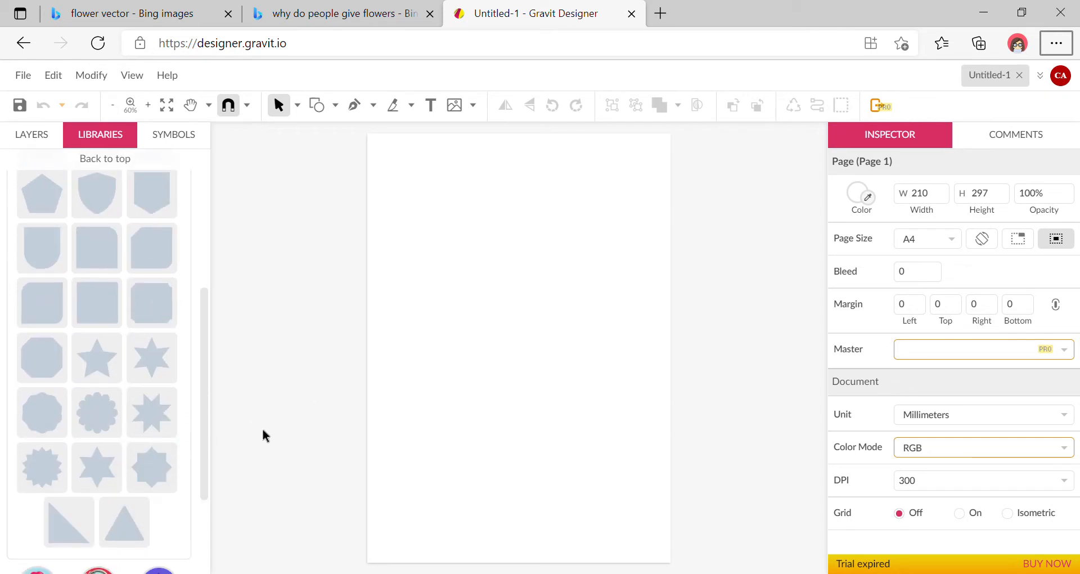
{"action": "mouse_move", "coordinate": [97, 412]}
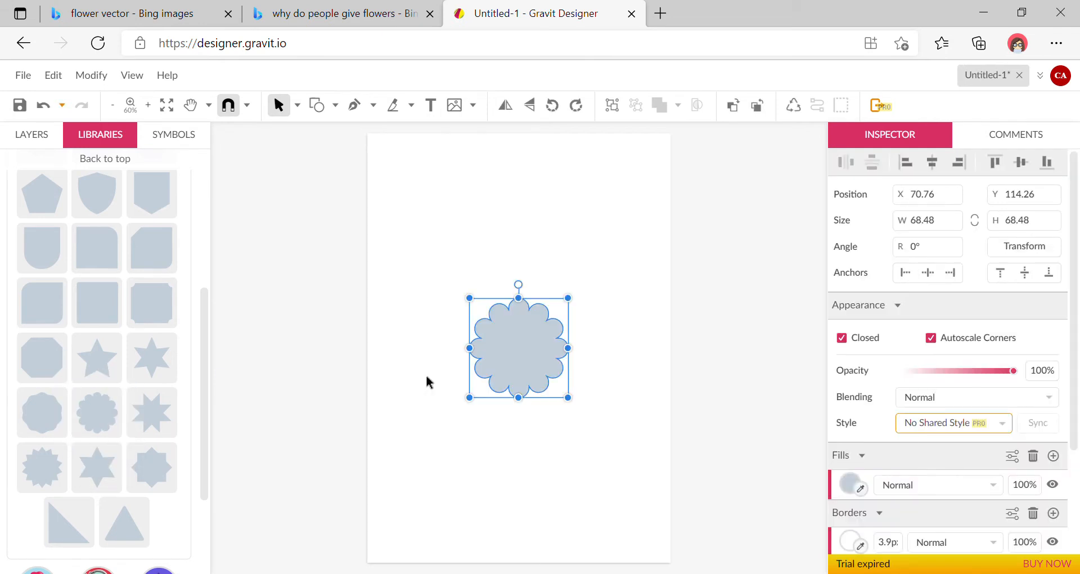
{"action": "mouse_move", "coordinate": [605, 282]}
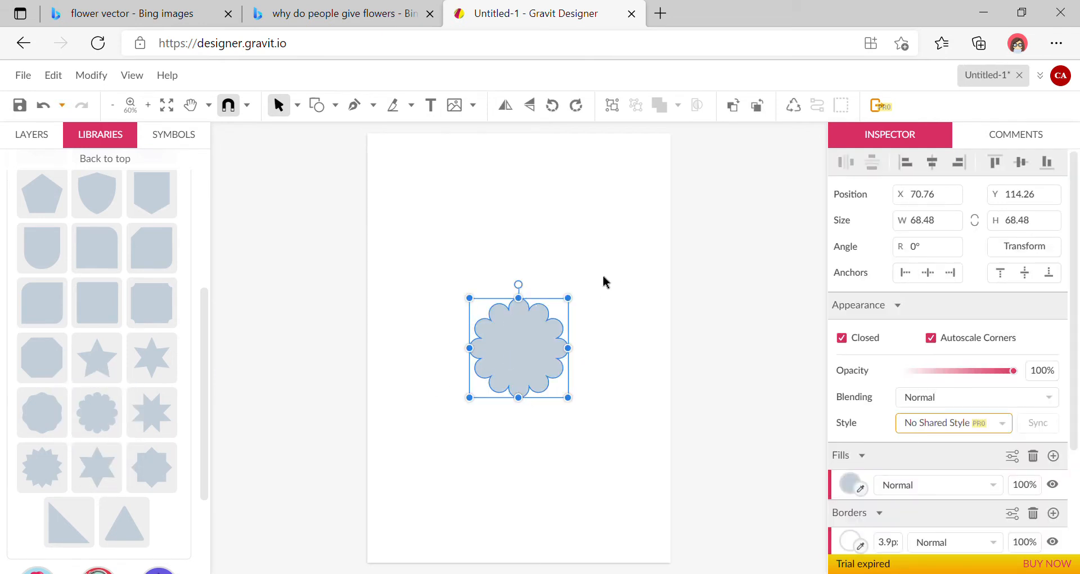
Enlarge the scalloped petal shape, centre it on the page and give it an orange fill
{"action": "left_click_drag", "start_coordinate": [567, 300], "coordinate": [630, 248]}
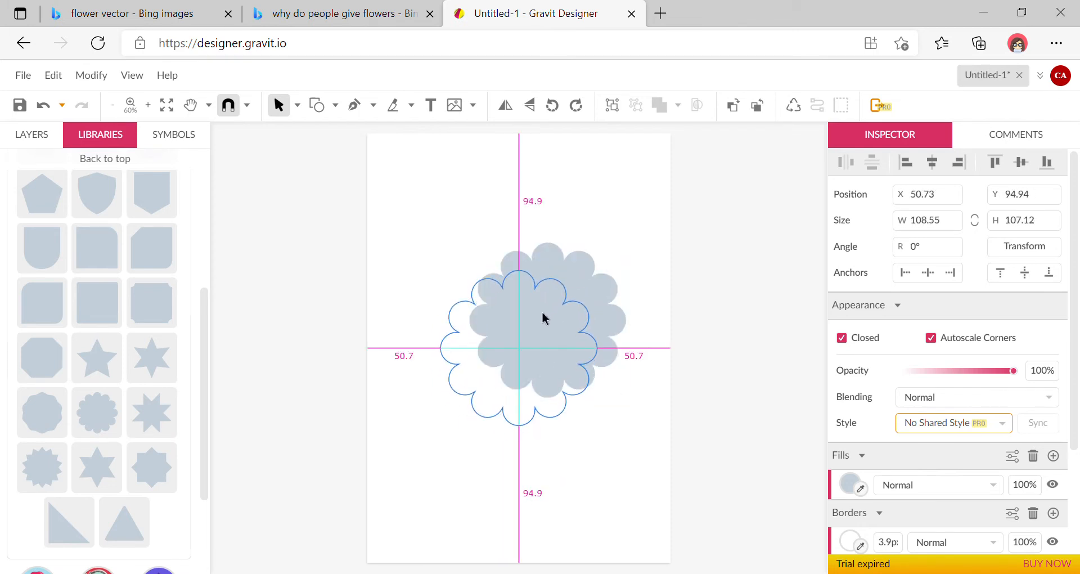
{"action": "left_click", "coordinate": [852, 484]}
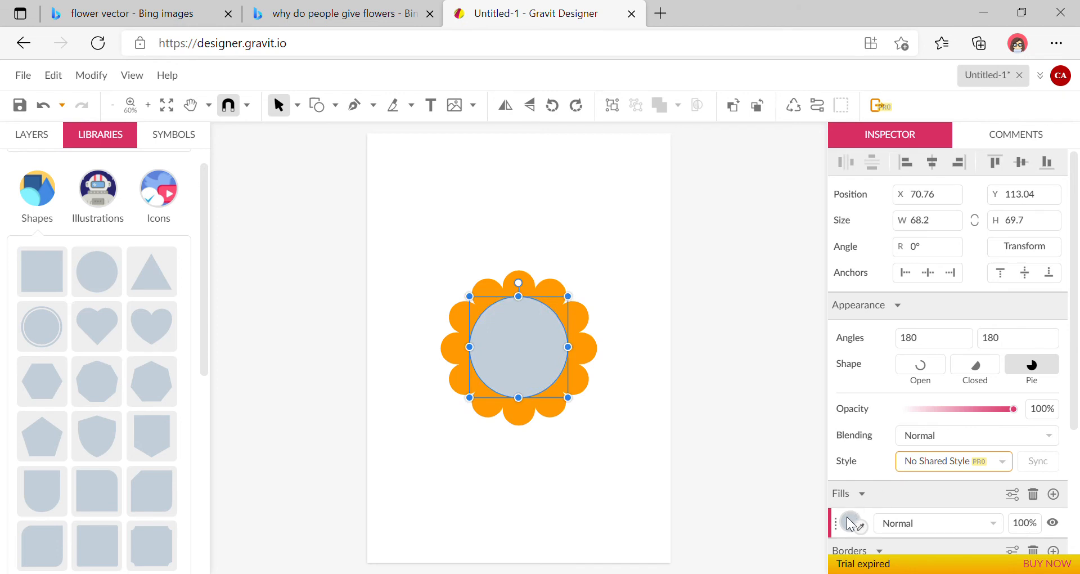
Give the centre circle a yellow fill and deselect it
{"action": "left_click", "coordinate": [856, 522]}
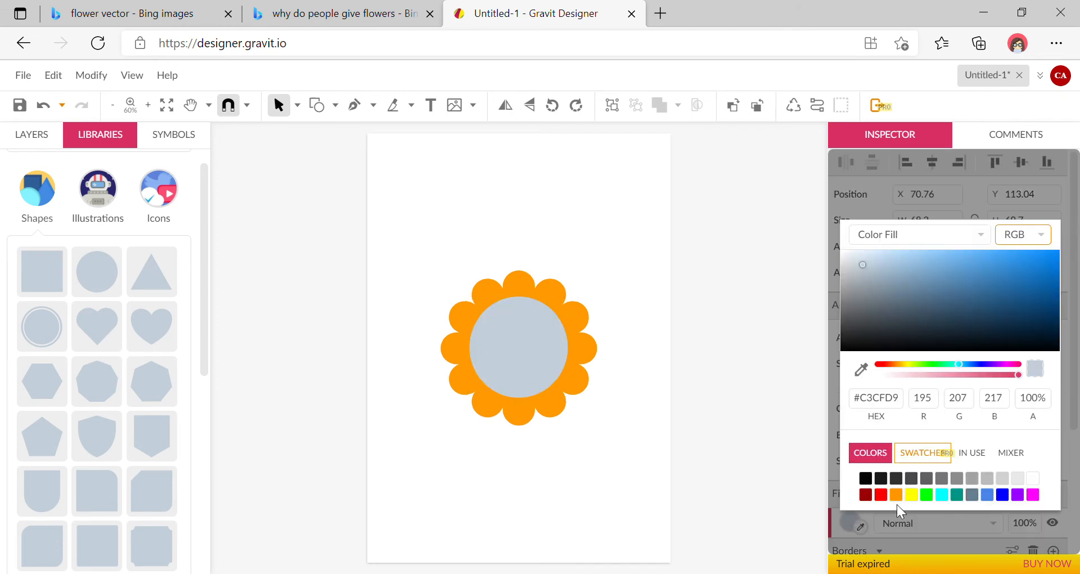
{"action": "left_click", "coordinate": [980, 257]}
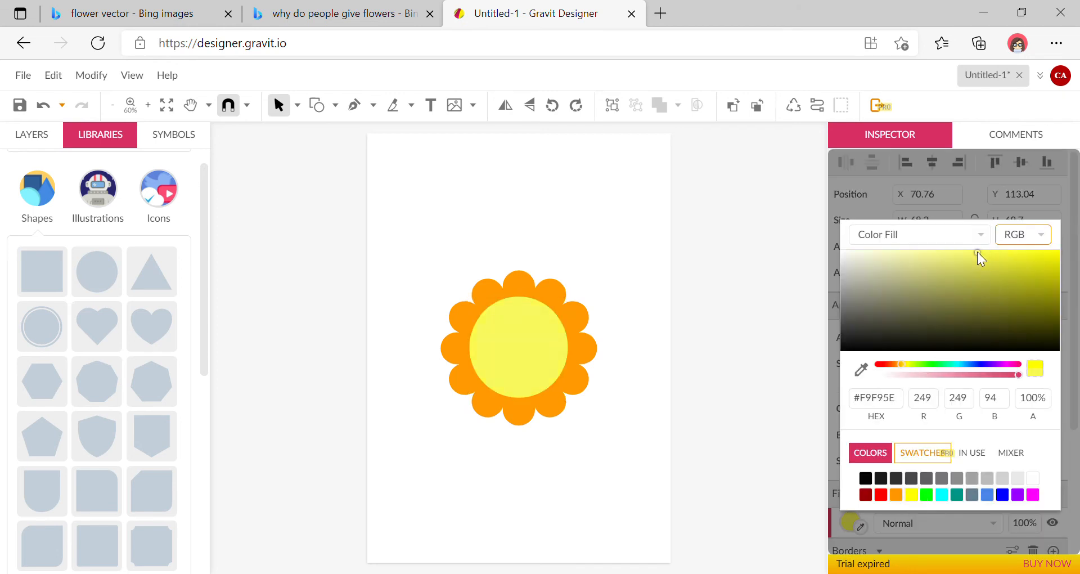
{"action": "left_click", "coordinate": [620, 473]}
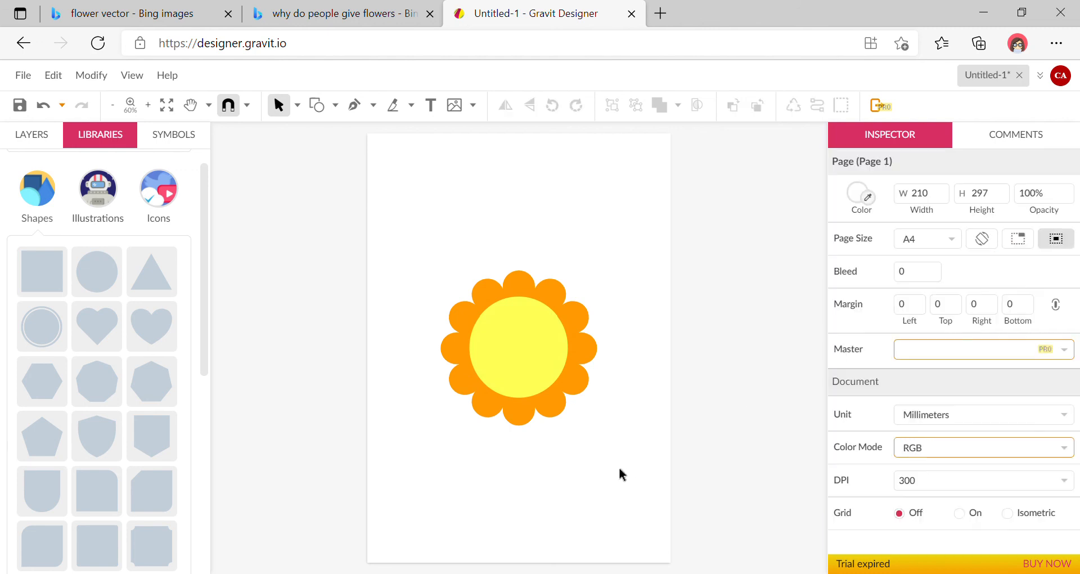
{"action": "left_click", "coordinate": [518, 347]}
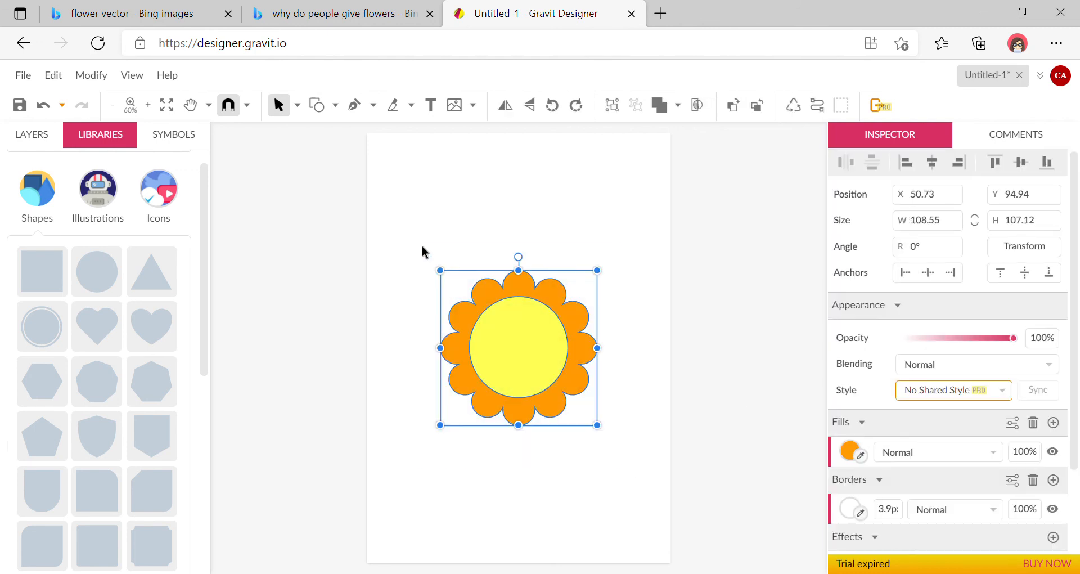
{"action": "left_click", "coordinate": [674, 365]}
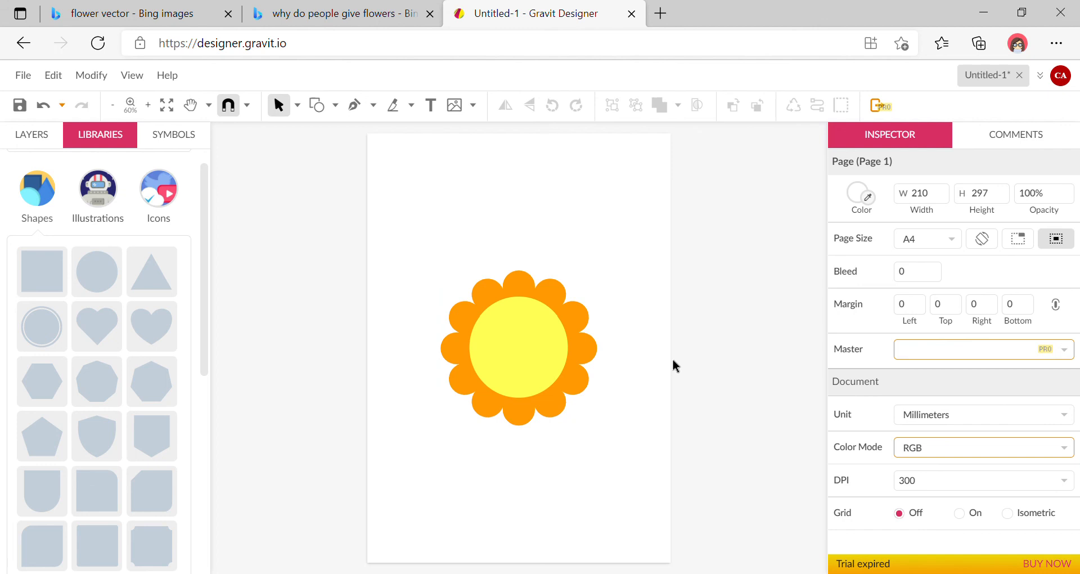
{"action": "mouse_move", "coordinate": [695, 352]}
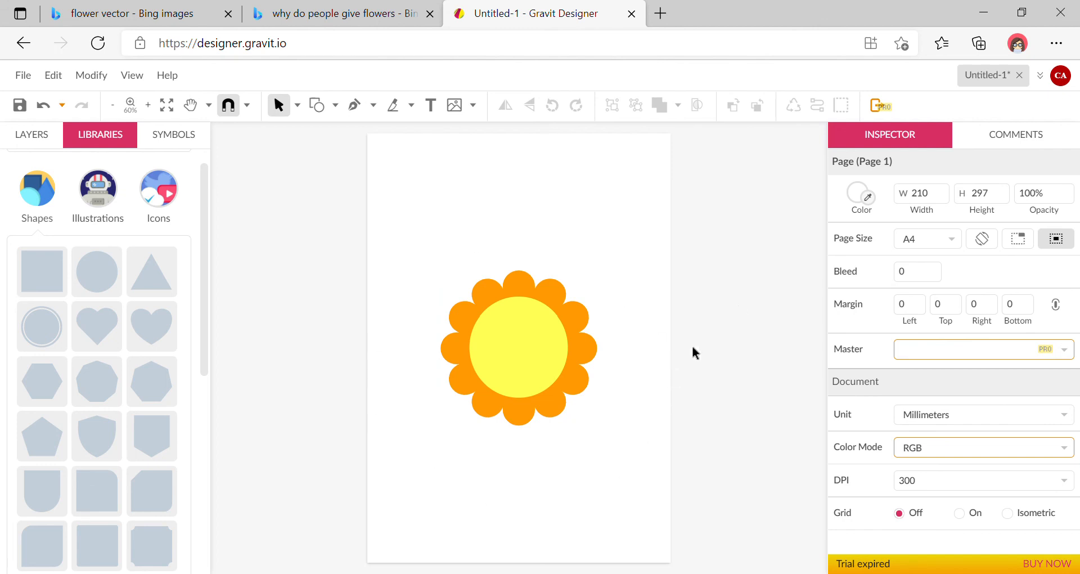